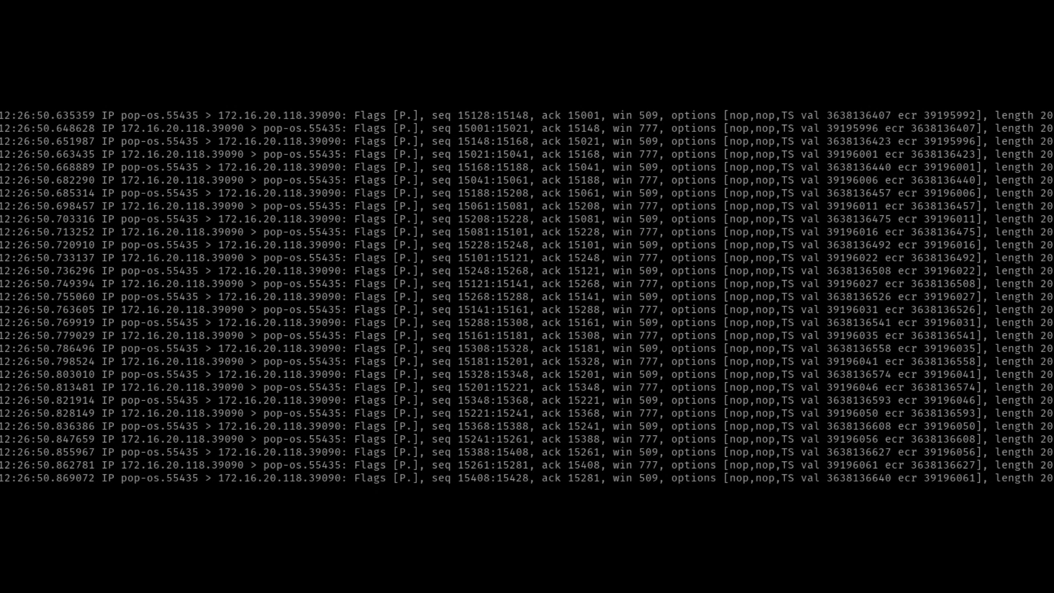
- Run the UDP tcpdump on enp0s31f6 piped through grep for 172.16.20.118
key("Return")
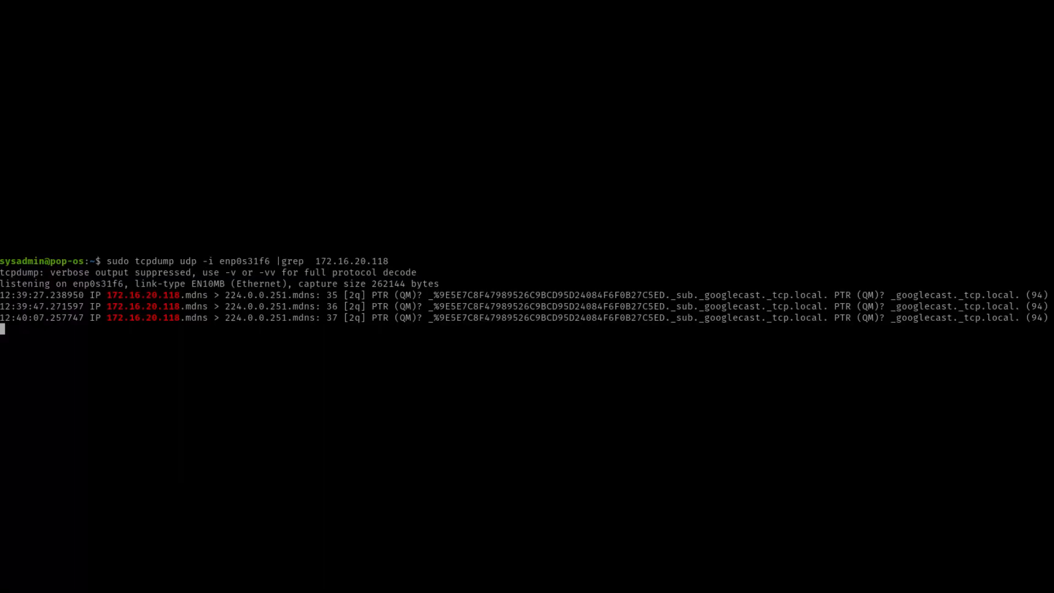